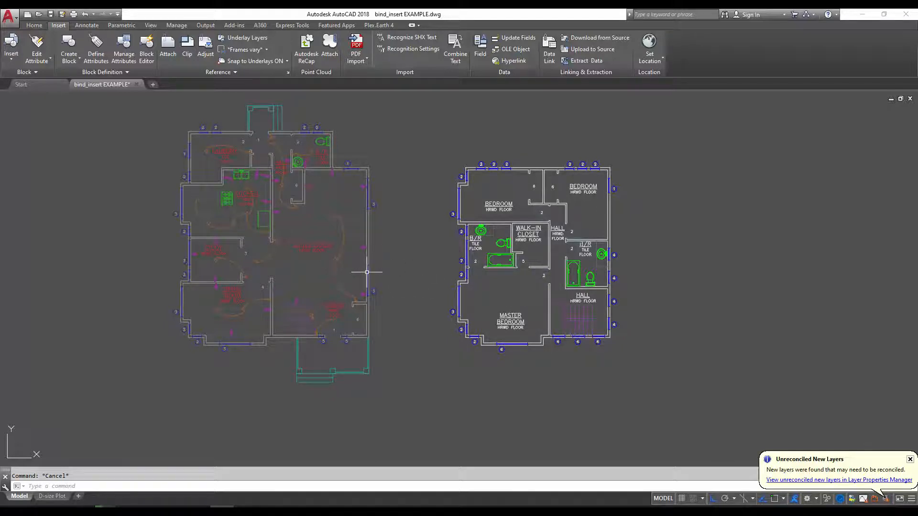
mouse_move(348, 256)
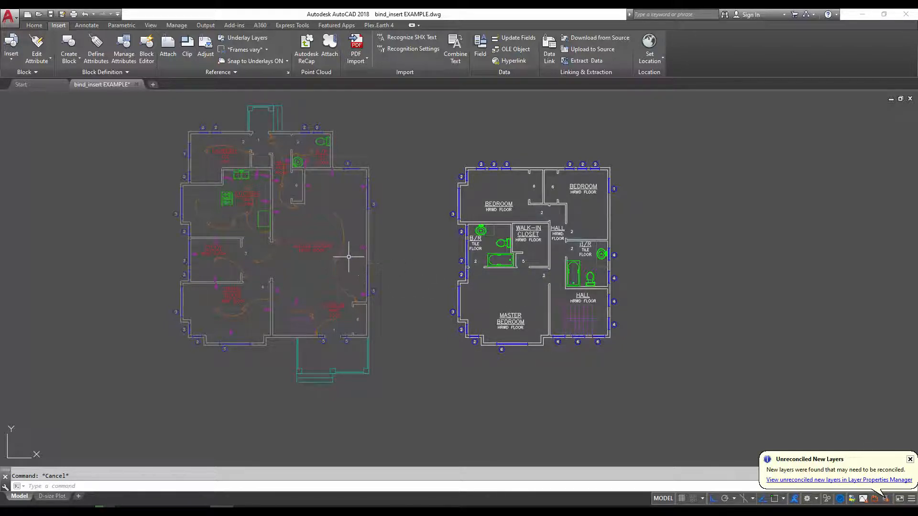
mouse_move(411, 270)
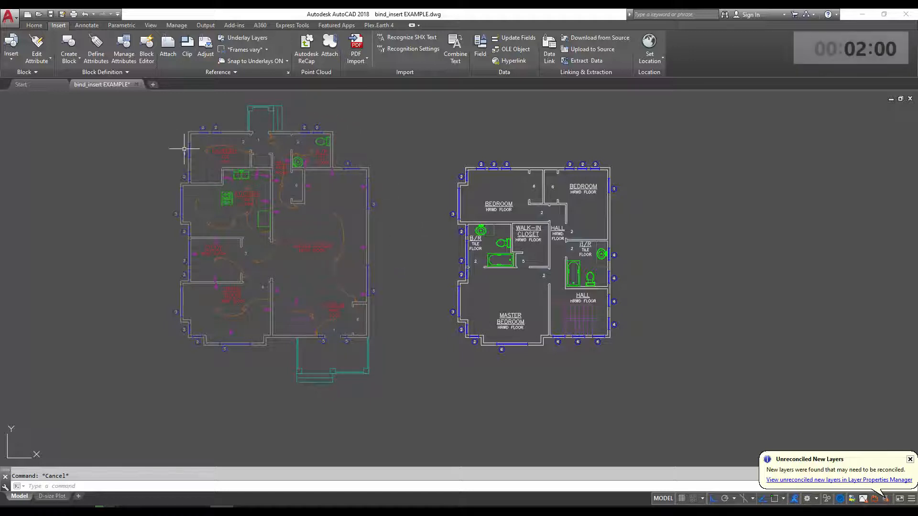
Show the external references attached to bind_insert EXAMPLE.dwg.
click(264, 234)
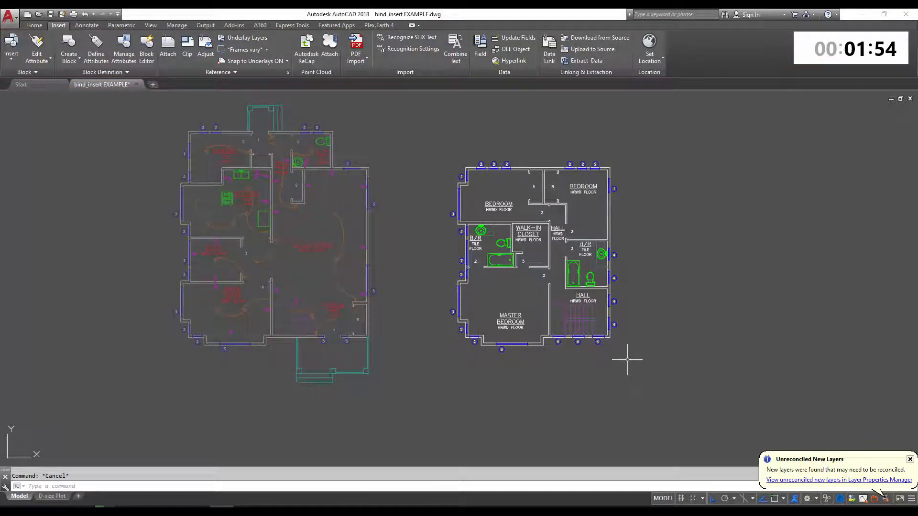
mouse_move(469, 153)
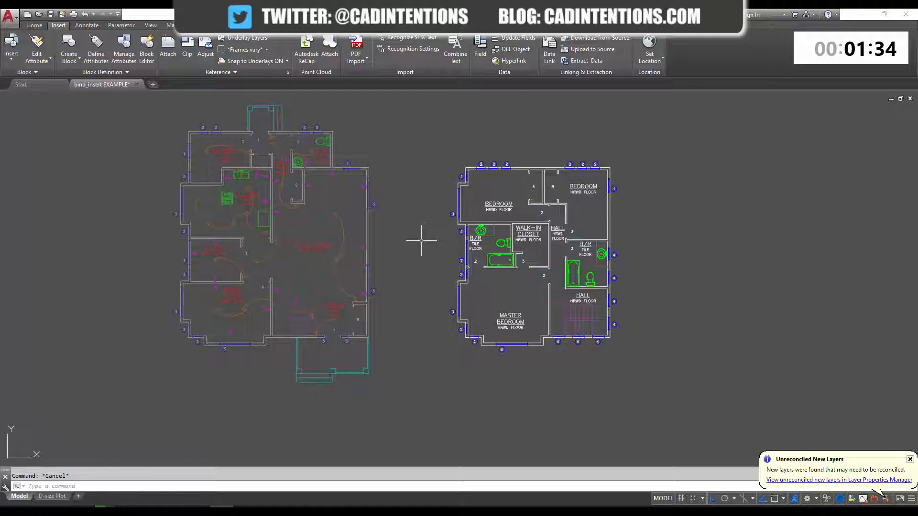
mouse_move(425, 238)
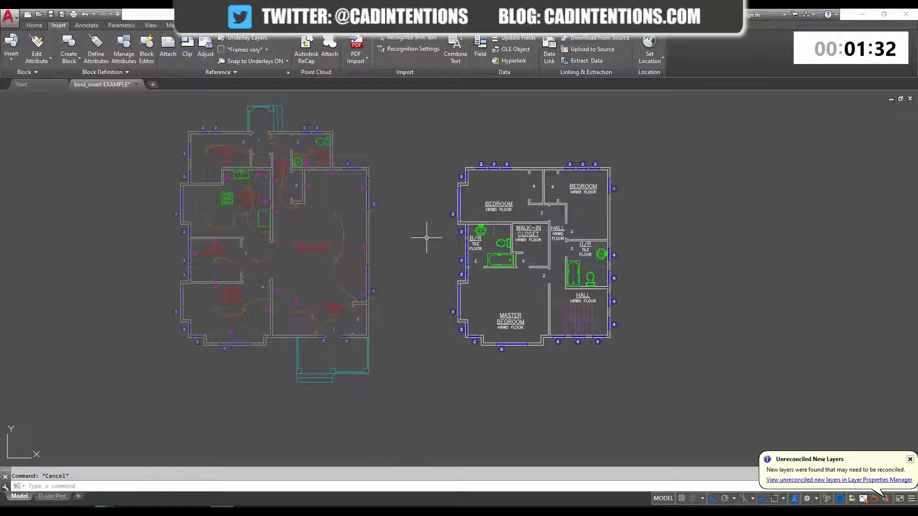
mouse_move(395, 238)
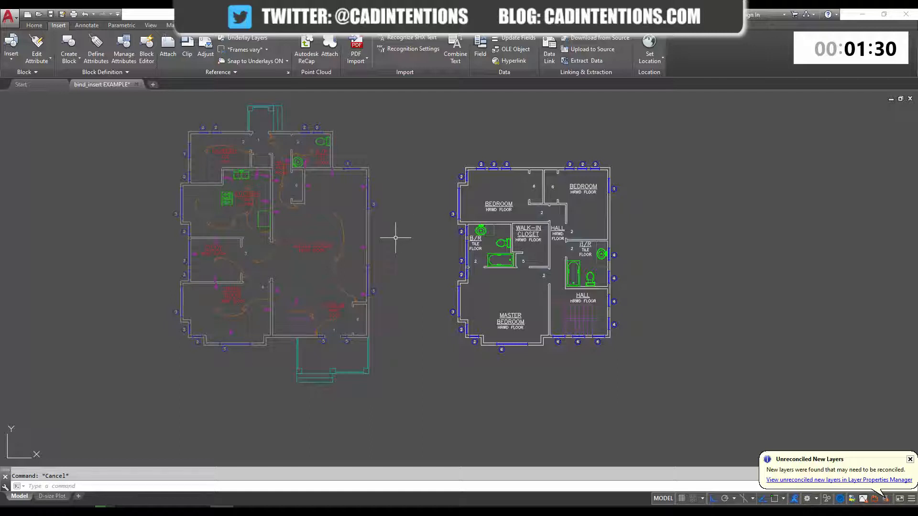
mouse_move(369, 260)
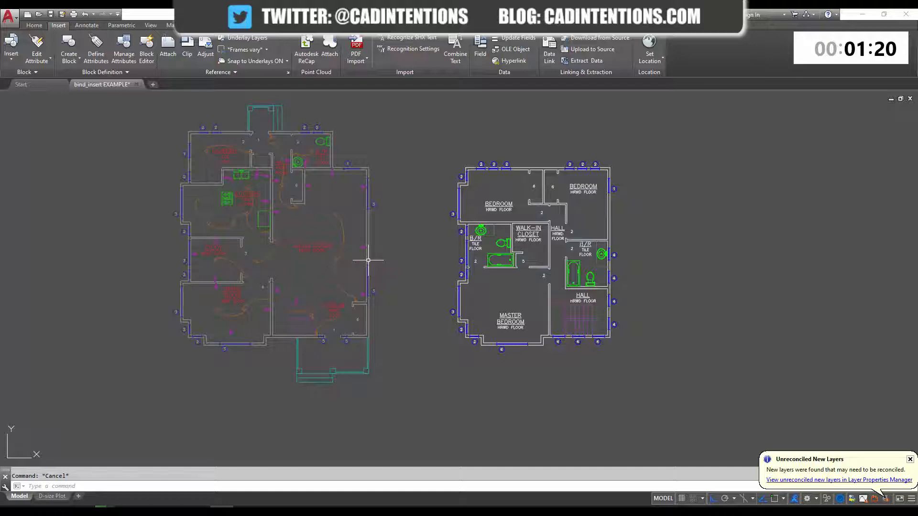
mouse_move(362, 234)
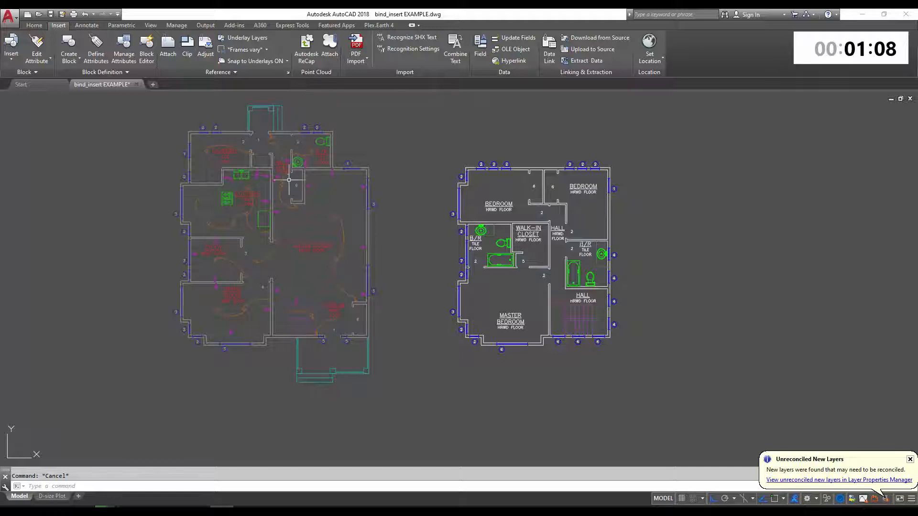
mouse_move(287, 125)
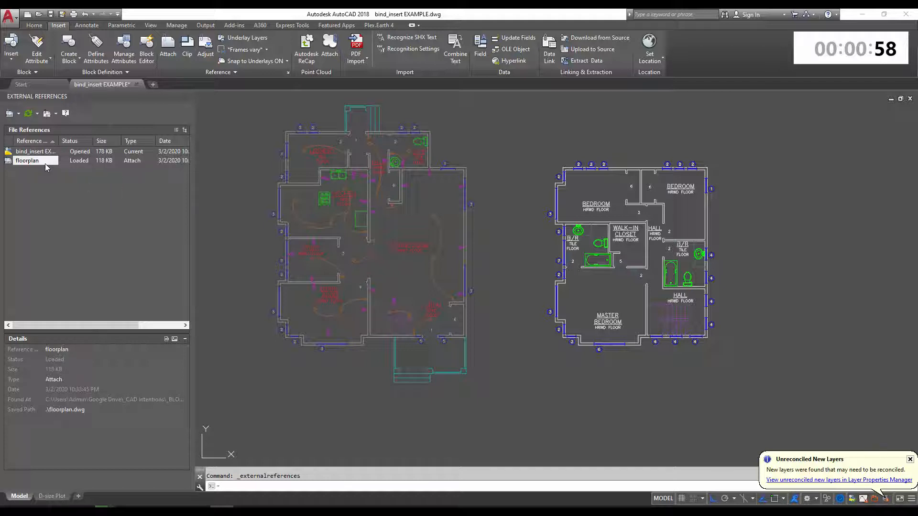
Select the floorplan xref and show its context-menu actions.
click(26, 161)
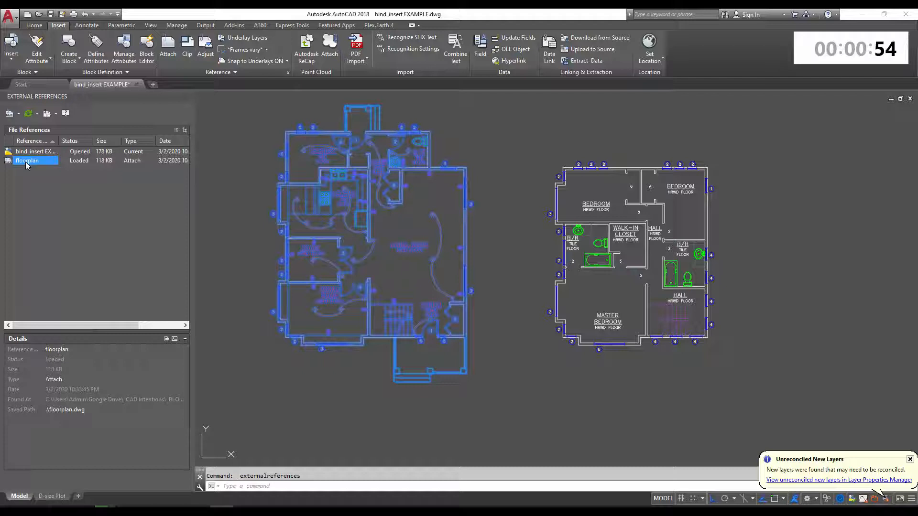
right_click(27, 161)
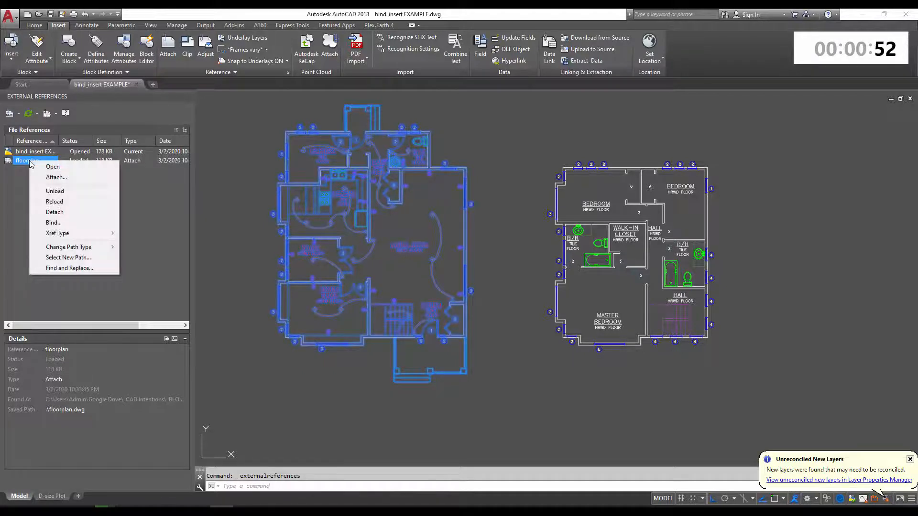
mouse_move(53, 222)
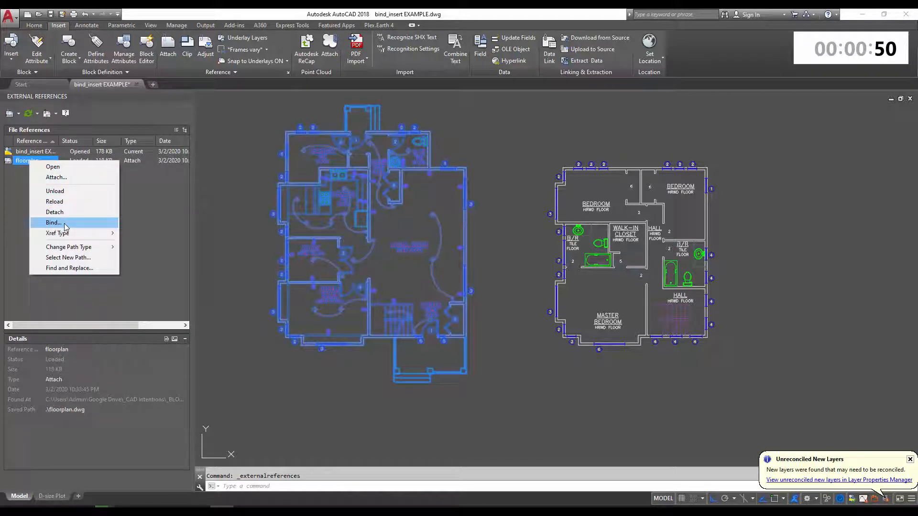
Bind floorplan into the drawing using the Bind type, leaving only bind_insert EXAMPLE listed.
click(53, 223)
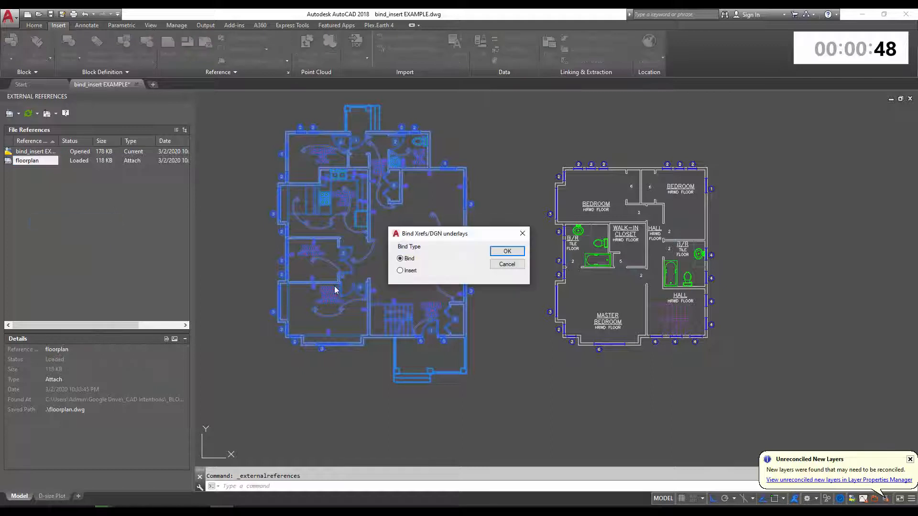
mouse_move(433, 261)
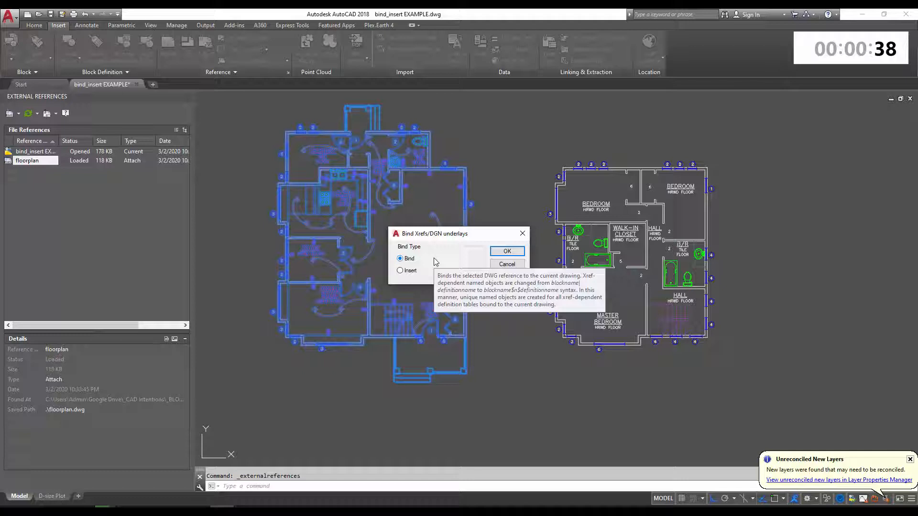
mouse_move(421, 277)
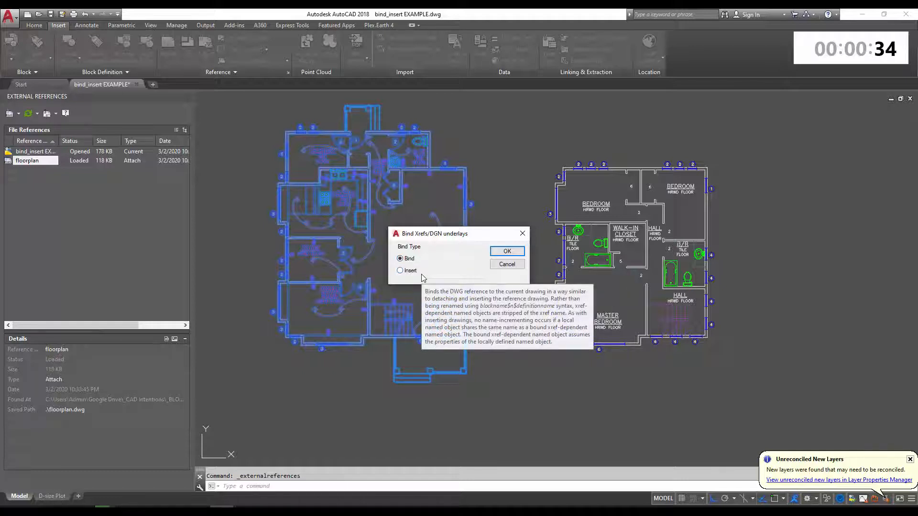
mouse_move(419, 307)
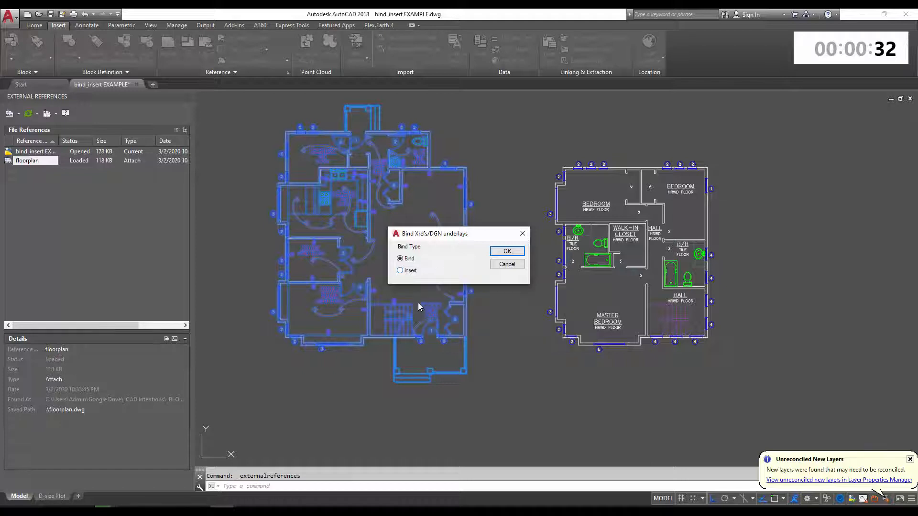
mouse_move(410, 264)
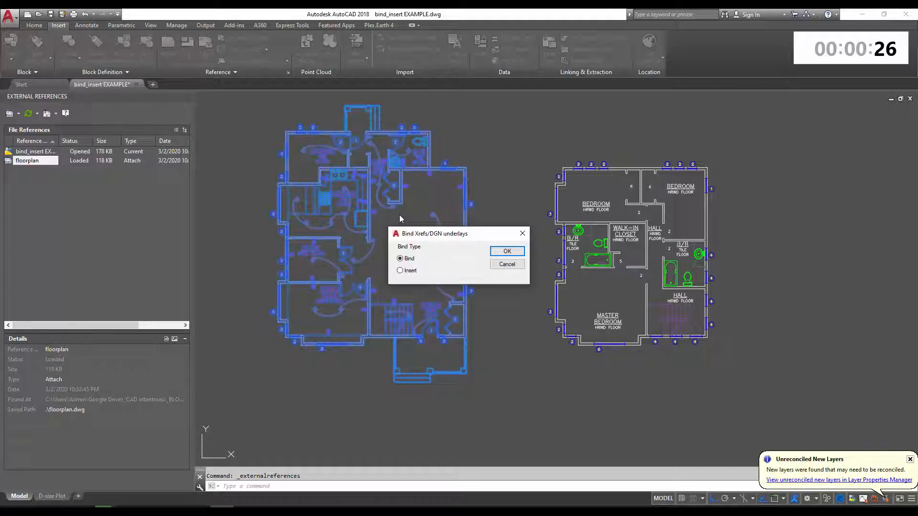
mouse_move(447, 188)
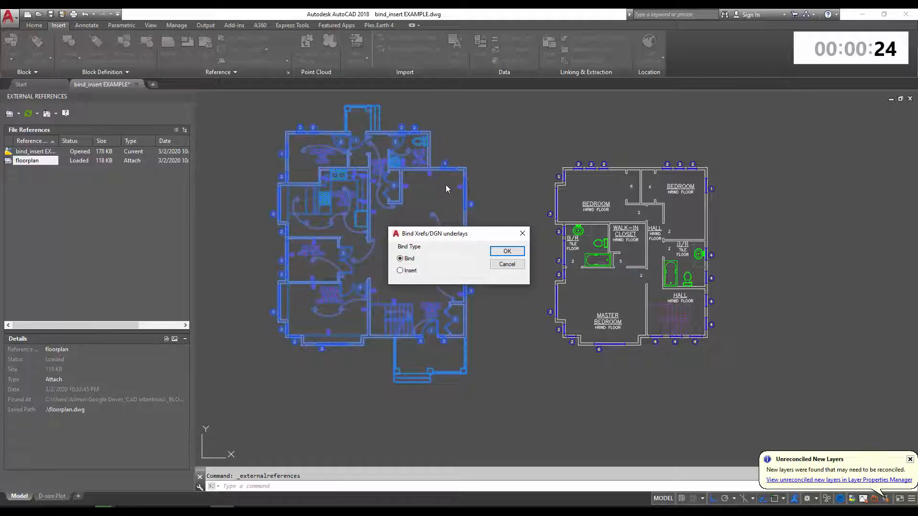
mouse_move(309, 172)
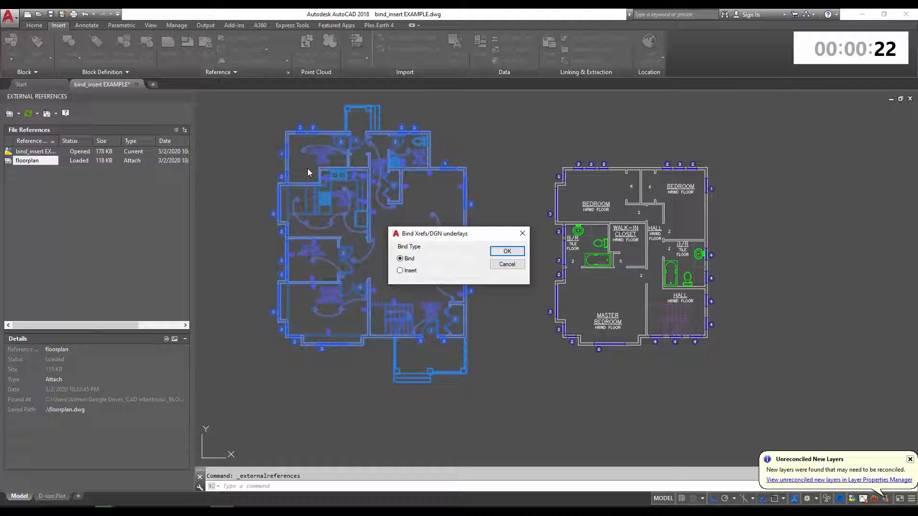
mouse_move(297, 166)
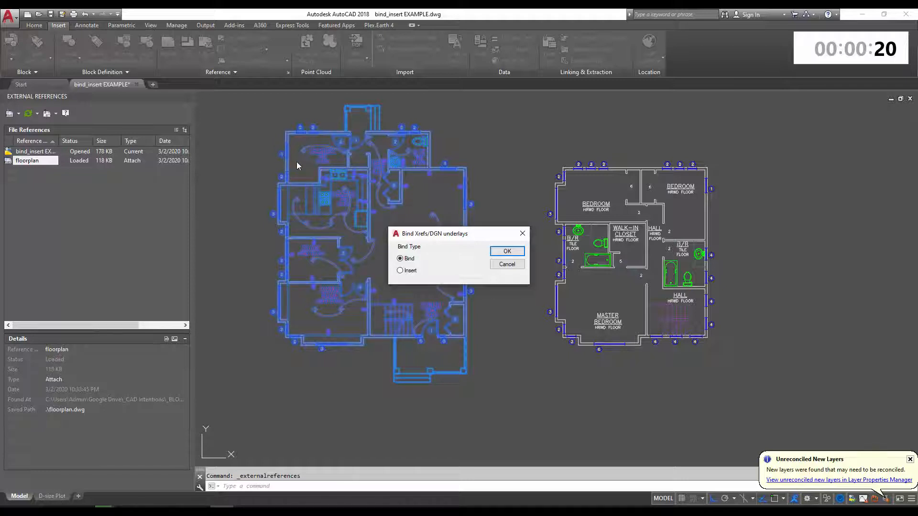
mouse_move(299, 157)
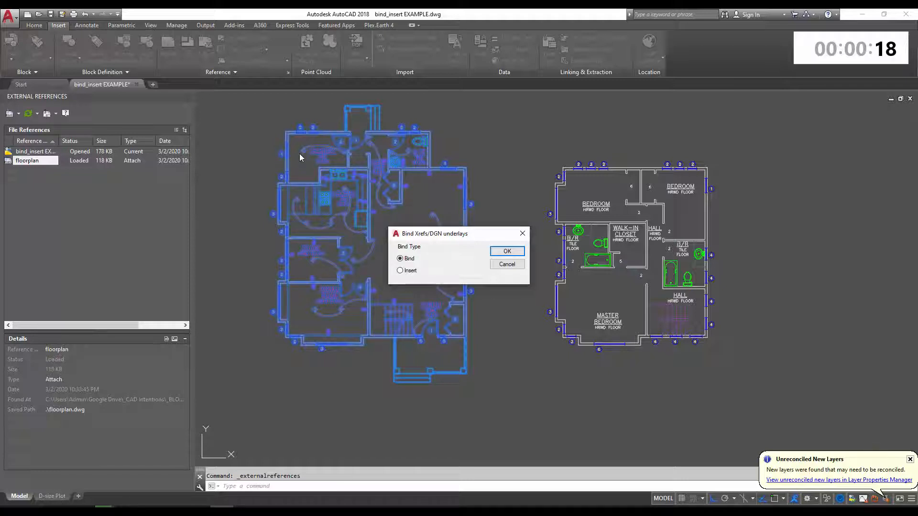
mouse_move(286, 154)
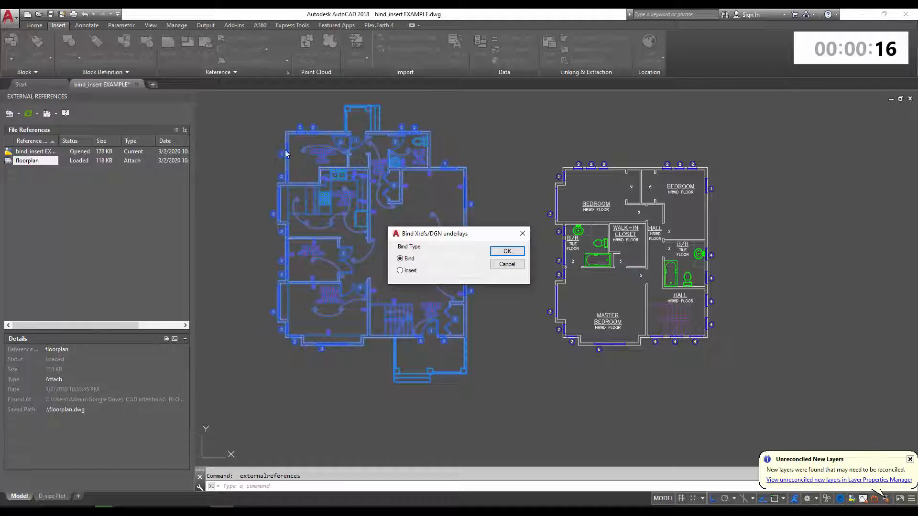
mouse_move(320, 157)
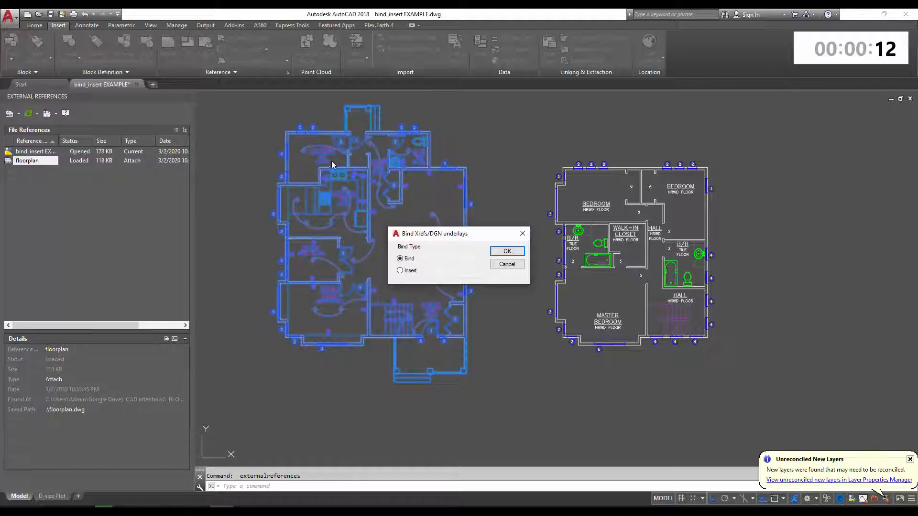
mouse_move(328, 157)
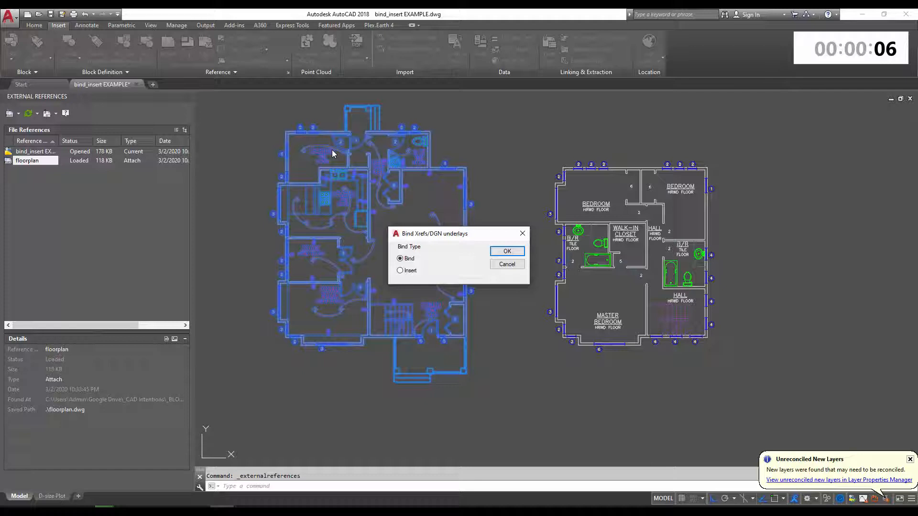
mouse_move(326, 164)
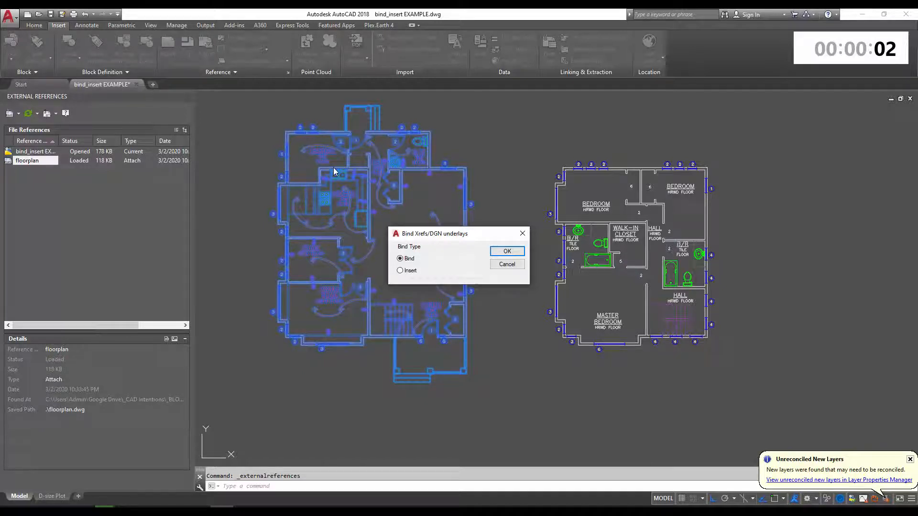
mouse_move(576, 153)
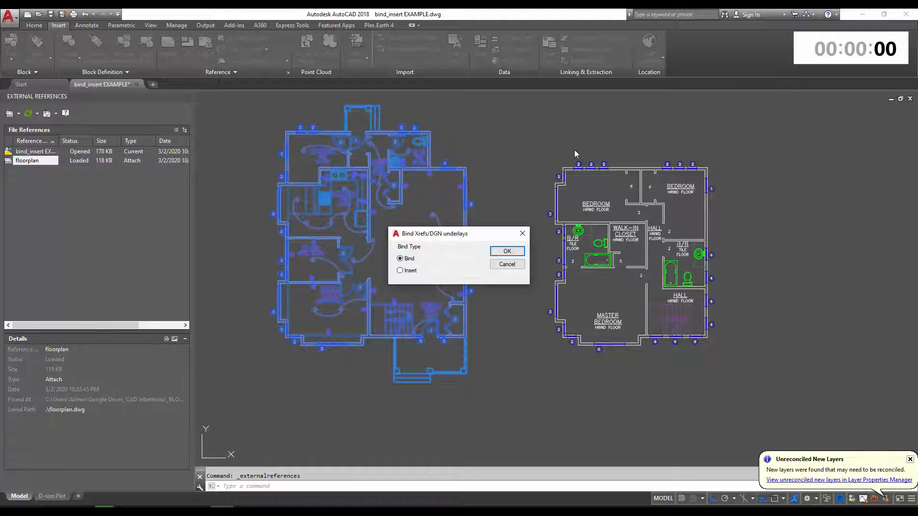
mouse_move(598, 207)
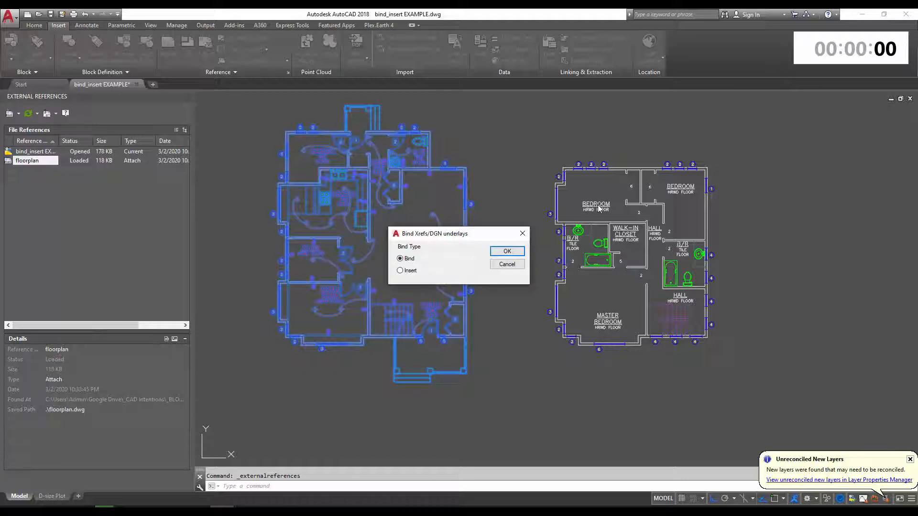
mouse_move(587, 215)
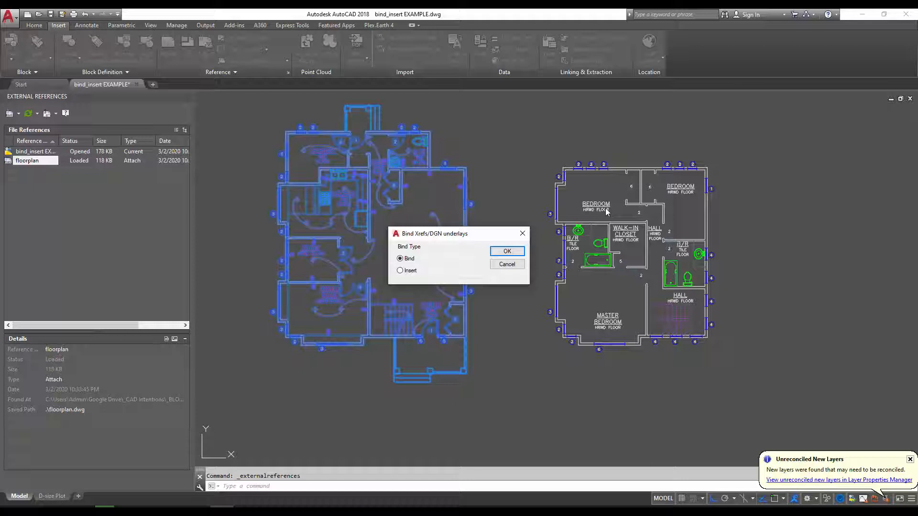
mouse_move(596, 210)
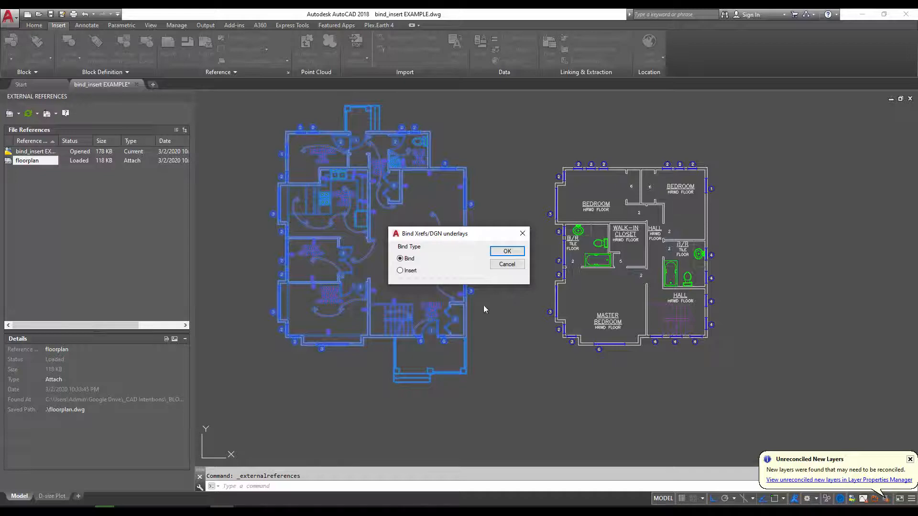
mouse_move(409, 258)
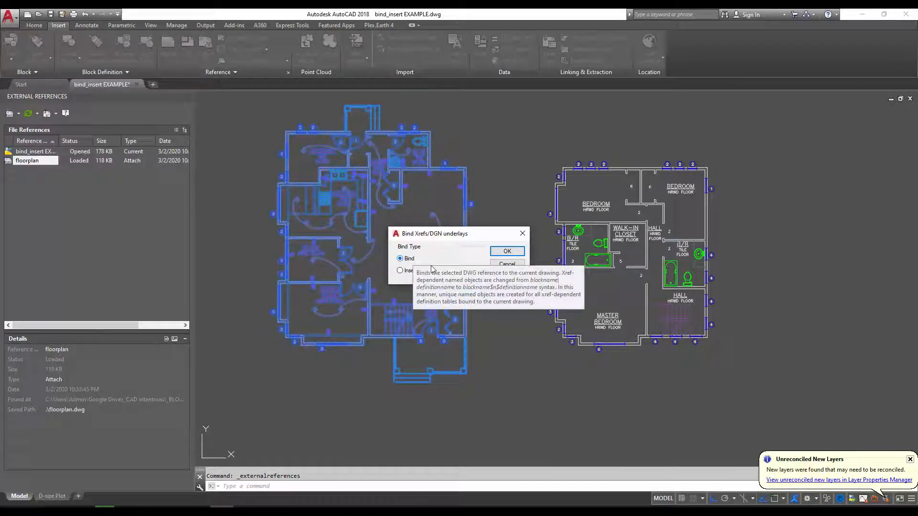
click(506, 252)
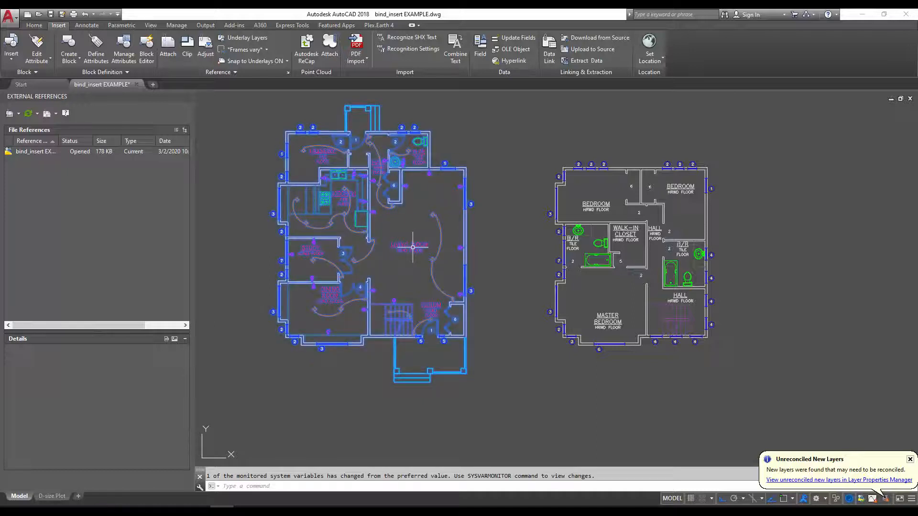
Check the LIVING ROOM label's layer, showing bound layers renamed like floorplan$0$Text.
text(BU)
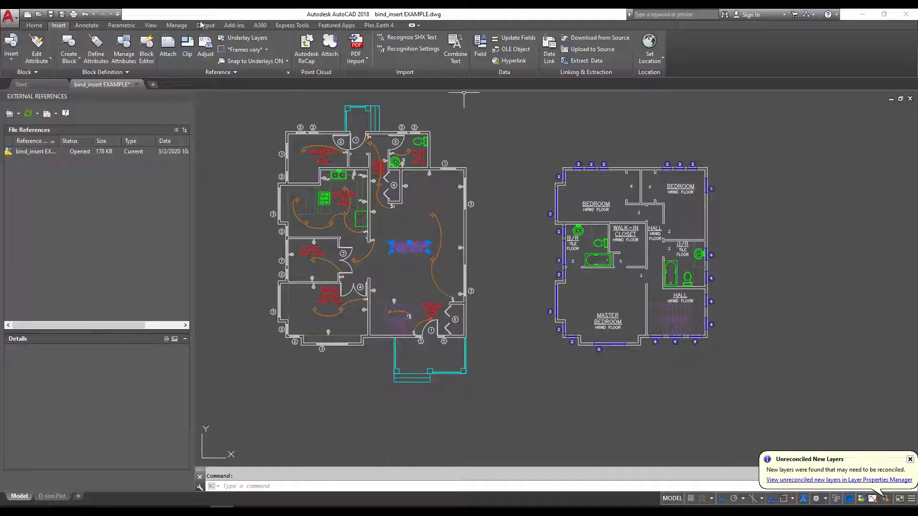
click(35, 24)
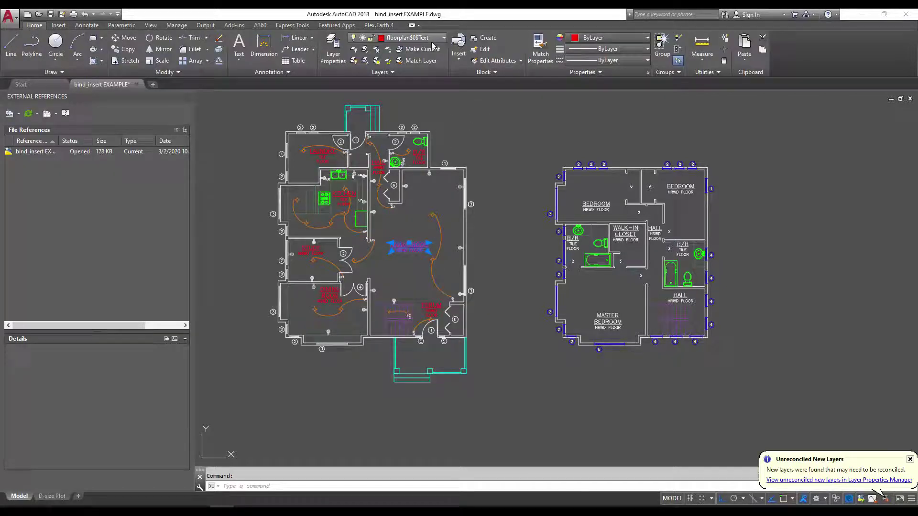
click(443, 37)
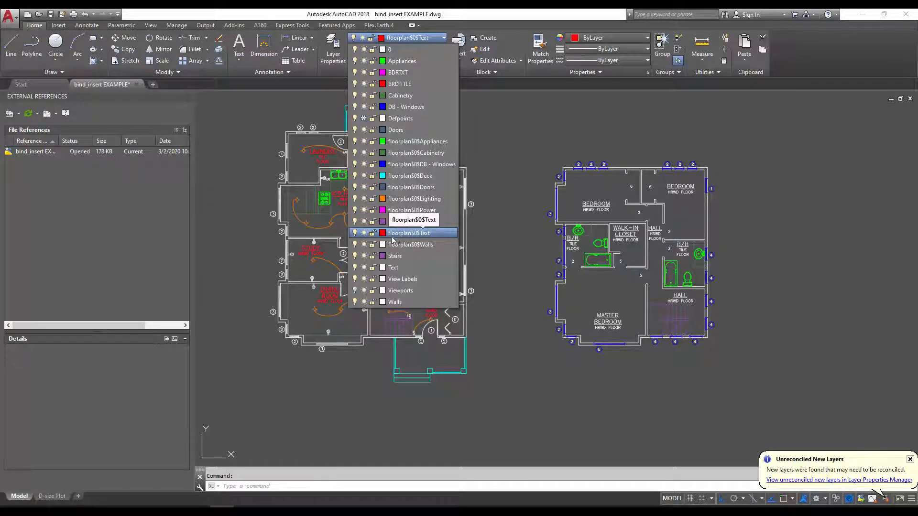
mouse_move(410, 234)
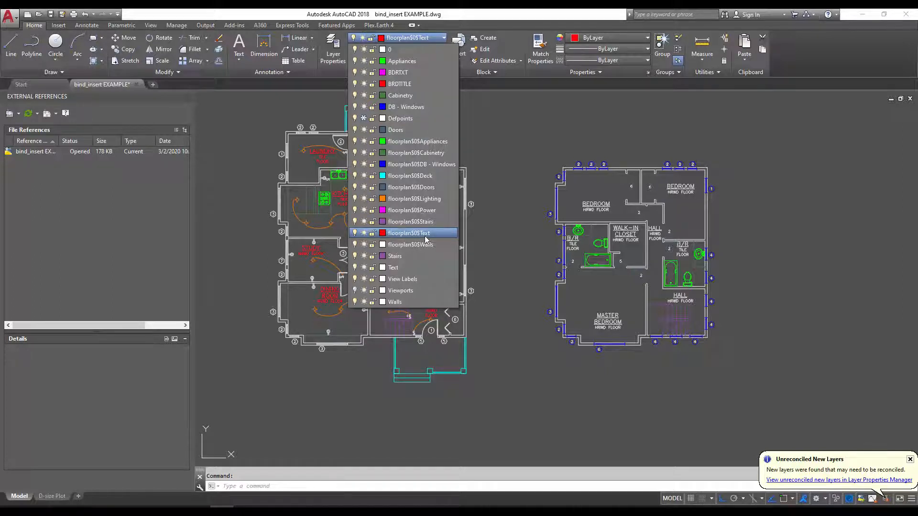
mouse_move(428, 237)
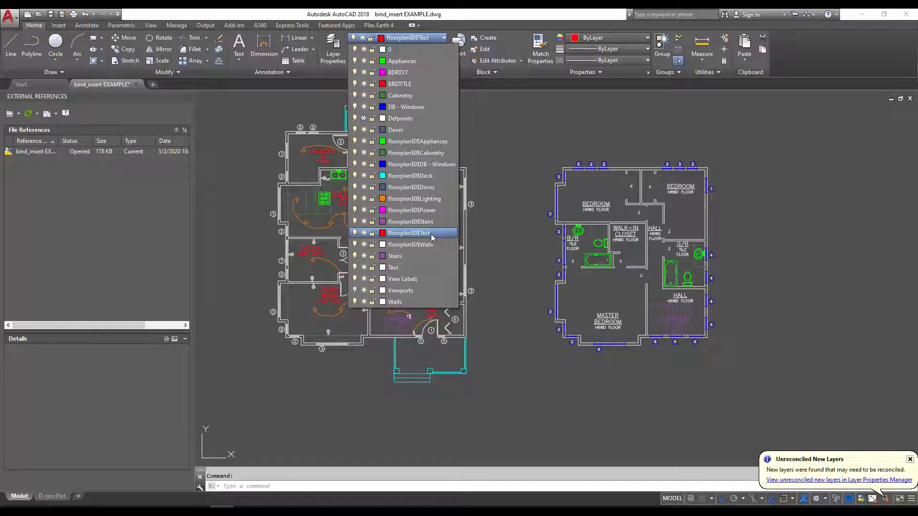
mouse_move(413, 221)
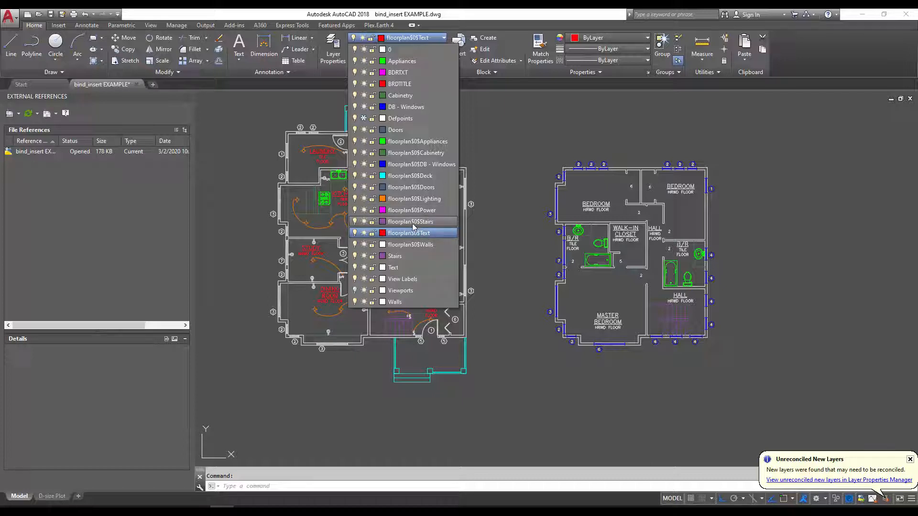
mouse_move(411, 221)
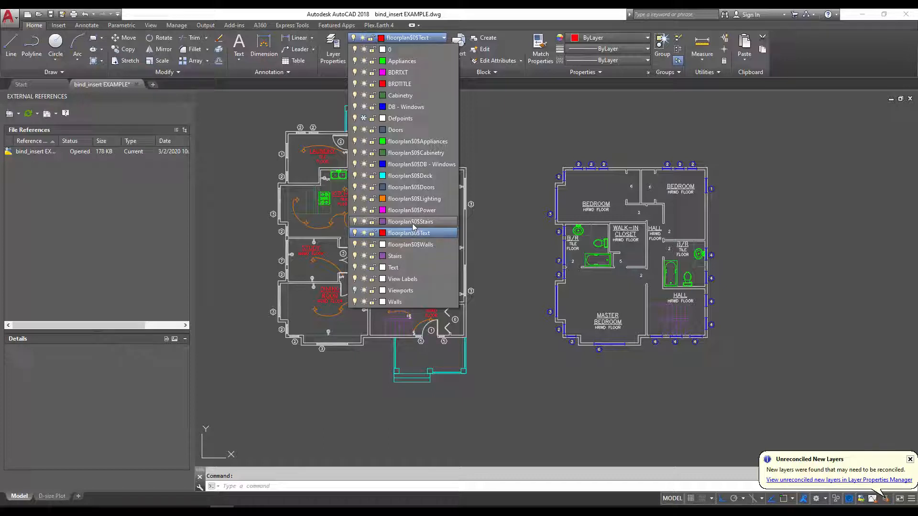
mouse_move(414, 199)
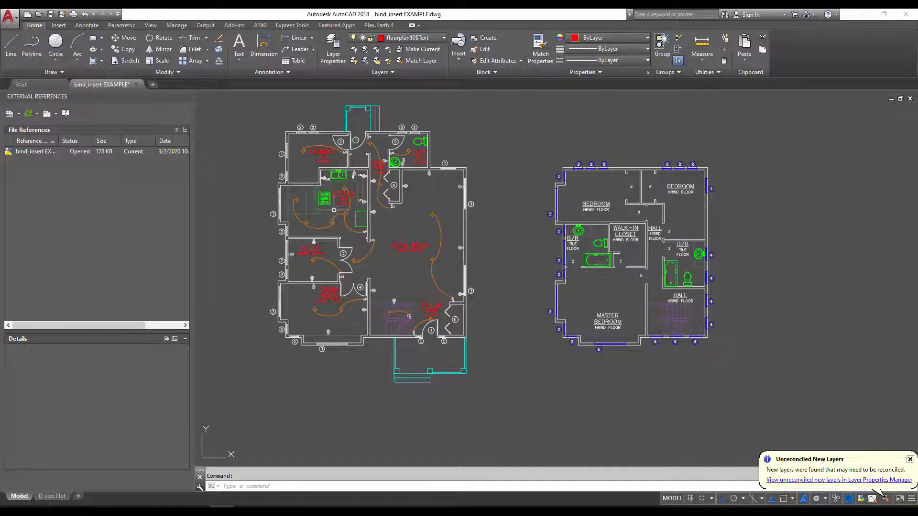
Undo the bind, restoring floorplan, and set its Bind dialog to the Insert type.
key(Escape)
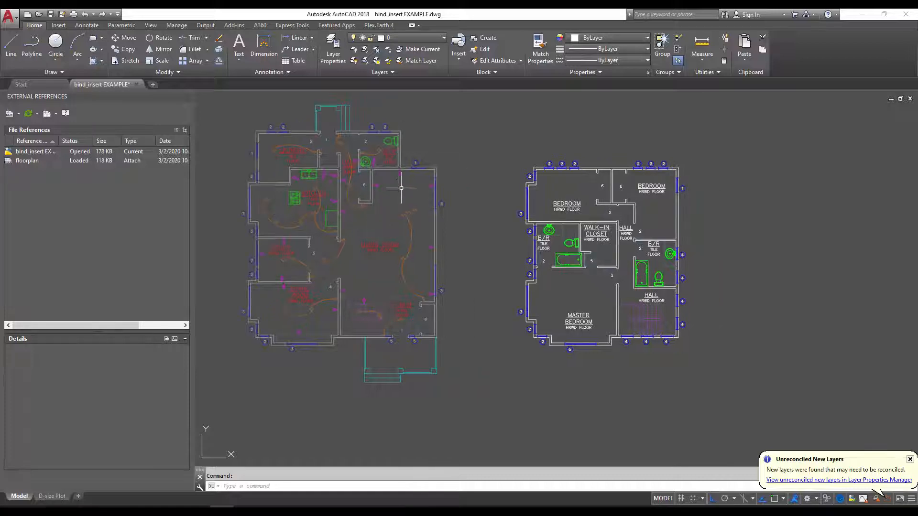
click(28, 160)
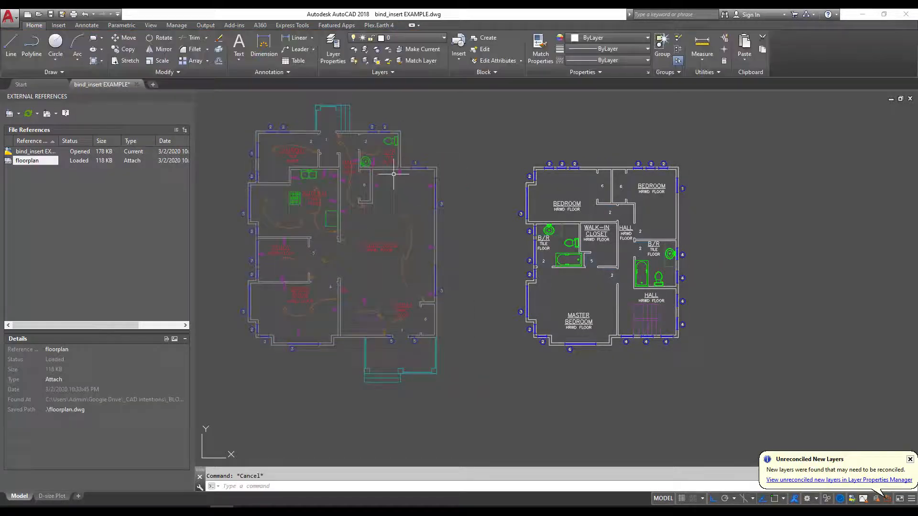
right_click(27, 161)
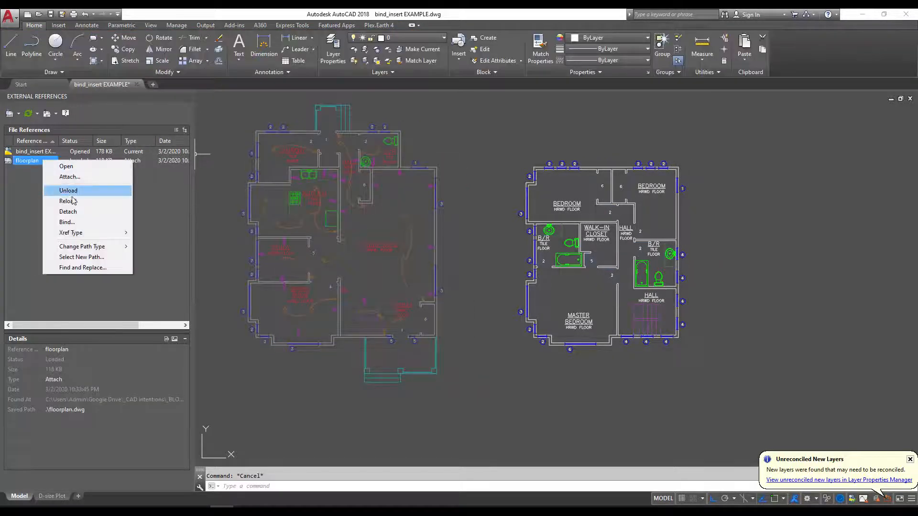
click(67, 222)
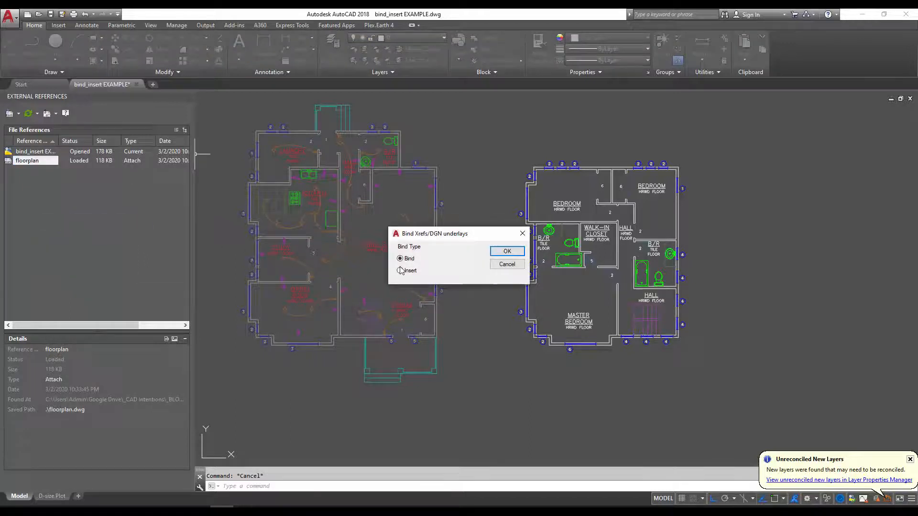
click(400, 271)
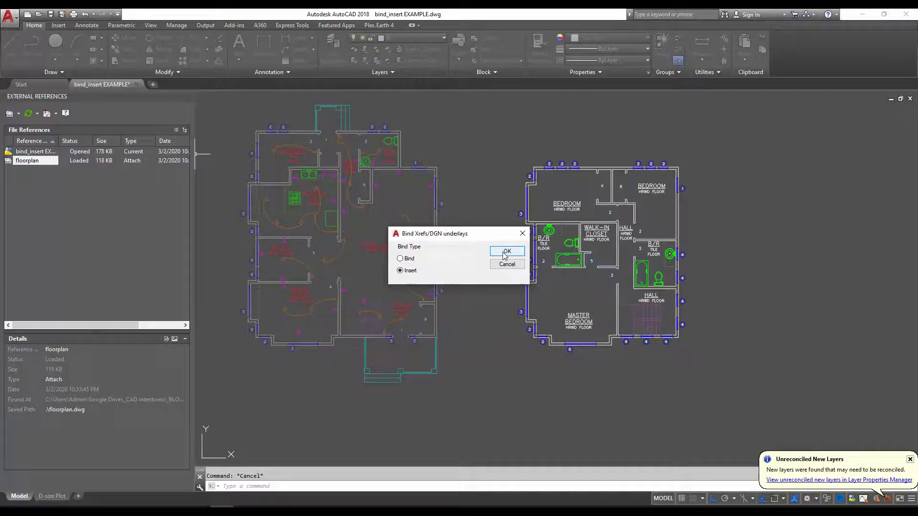
Merge floorplan as an insert and verify the LIVING ROOM label sits on the Text layer.
click(507, 251)
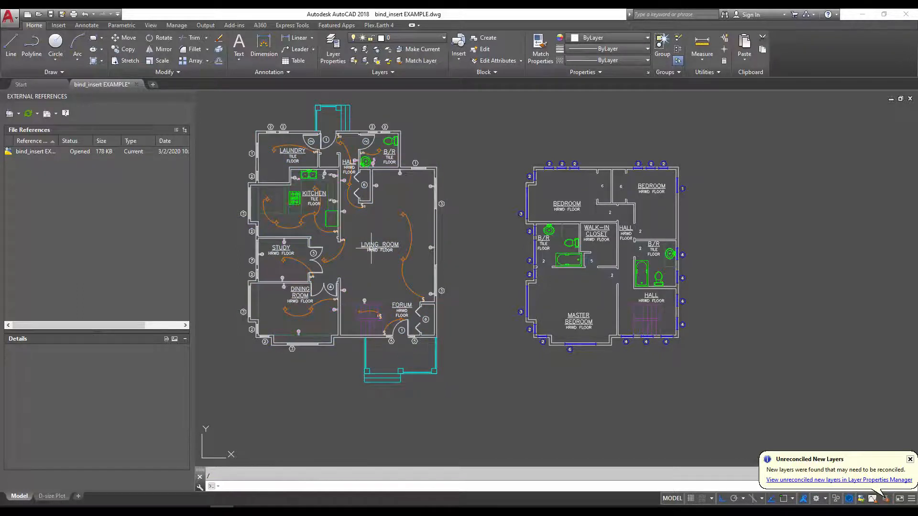
click(380, 247)
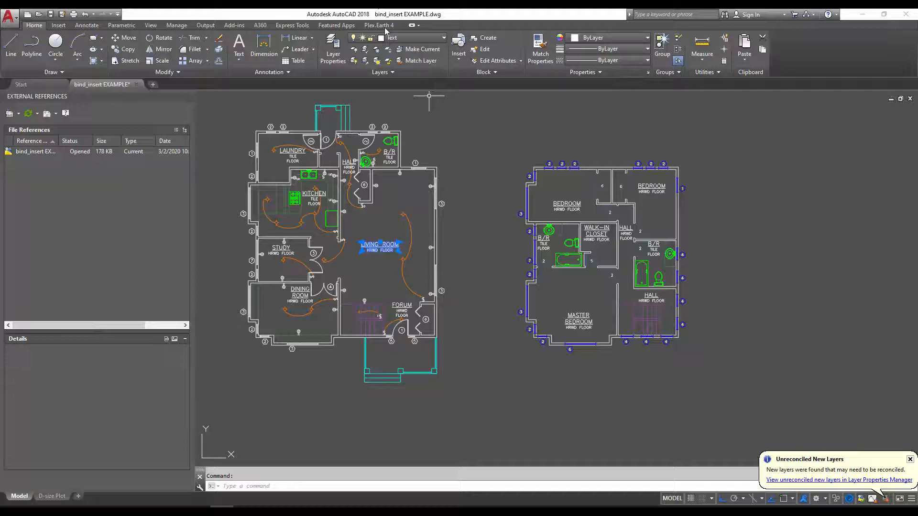
click(443, 38)
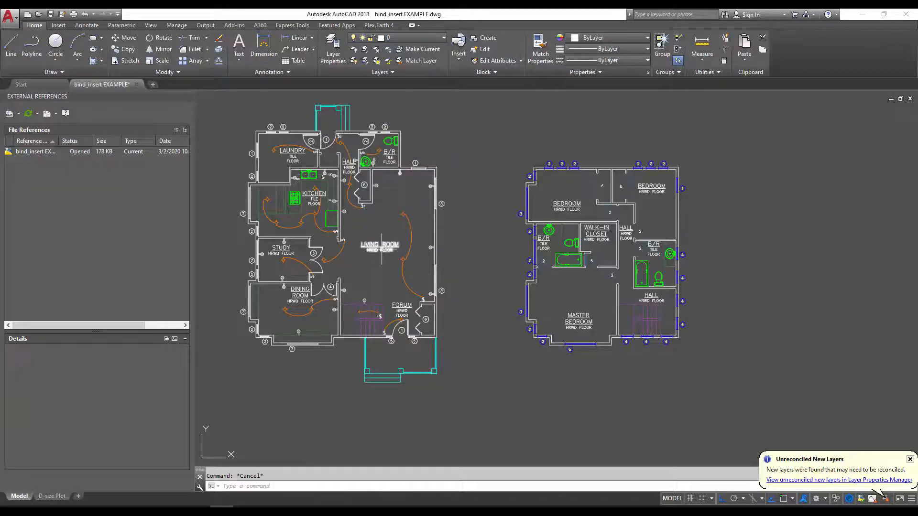
mouse_move(491, 257)
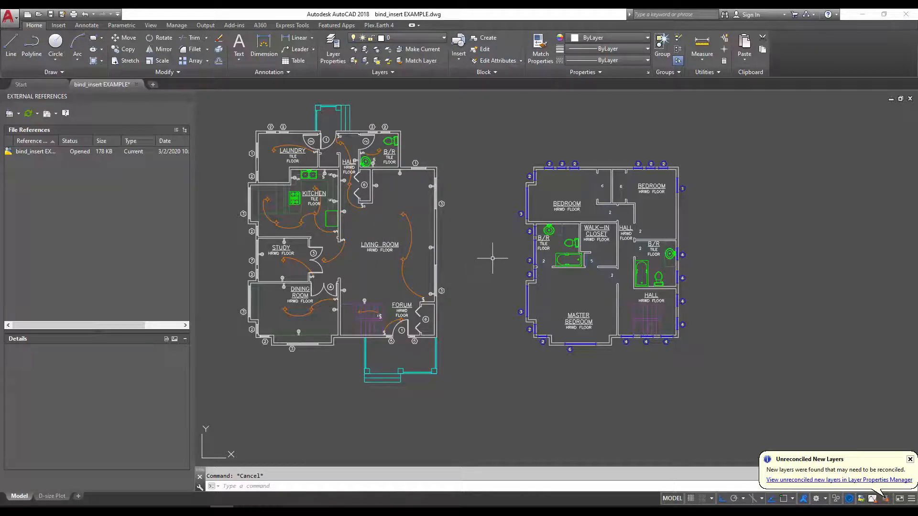
mouse_move(485, 249)
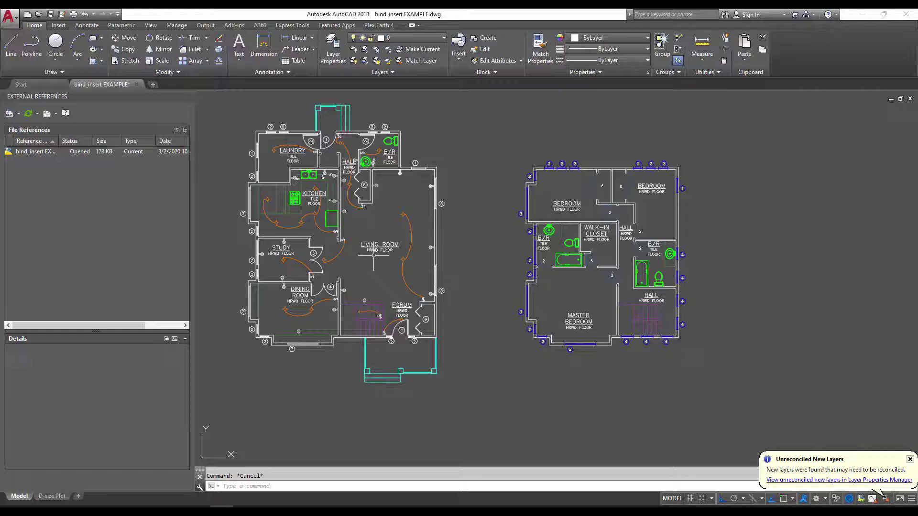
mouse_move(460, 230)
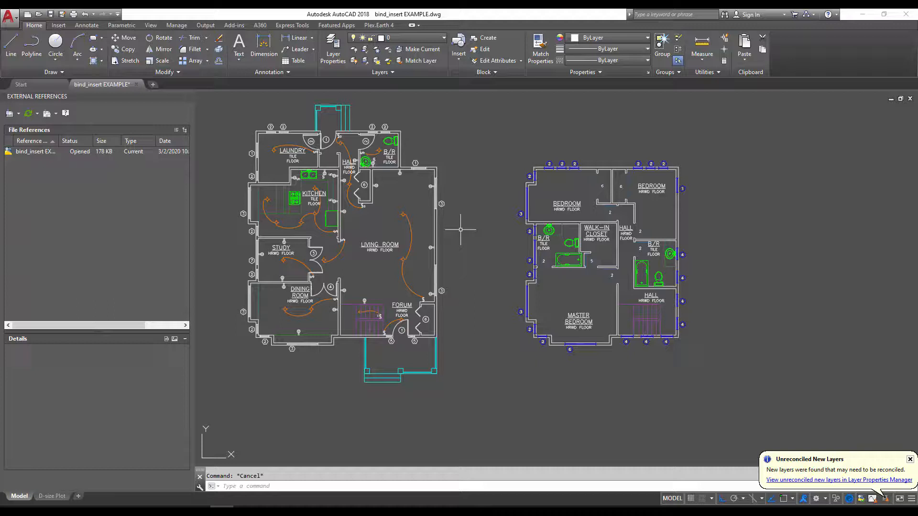